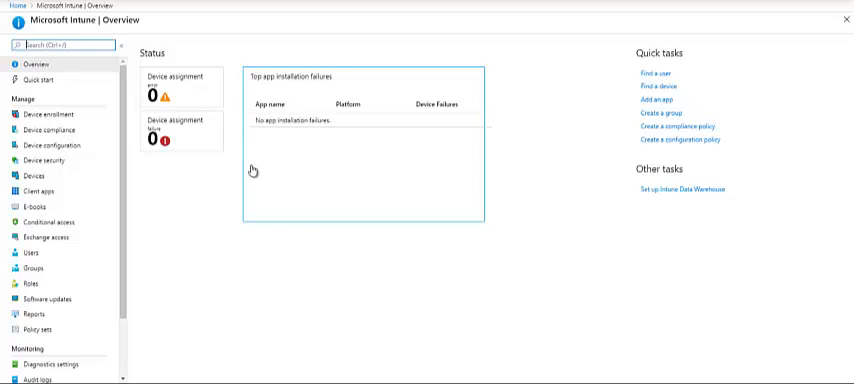
- Go to the Device enrollment area from the Intune overview
{"action": "left_click", "coordinate": [44, 116]}
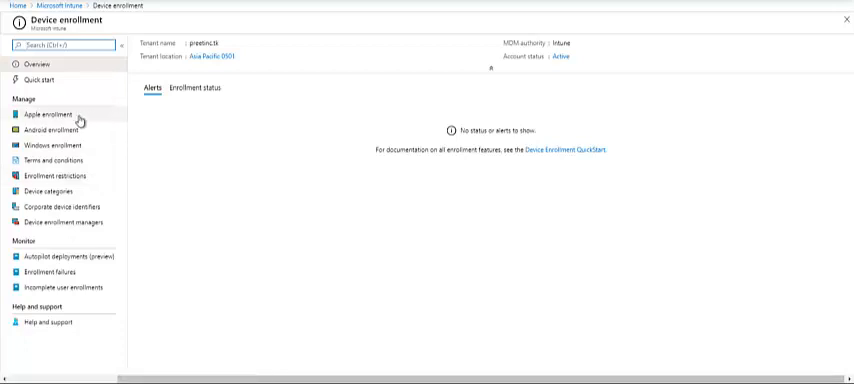
- Start the Apple MDM push certificate setup, agree to Apple data sharing, and download the CSR
{"action": "left_click", "coordinate": [56, 116]}
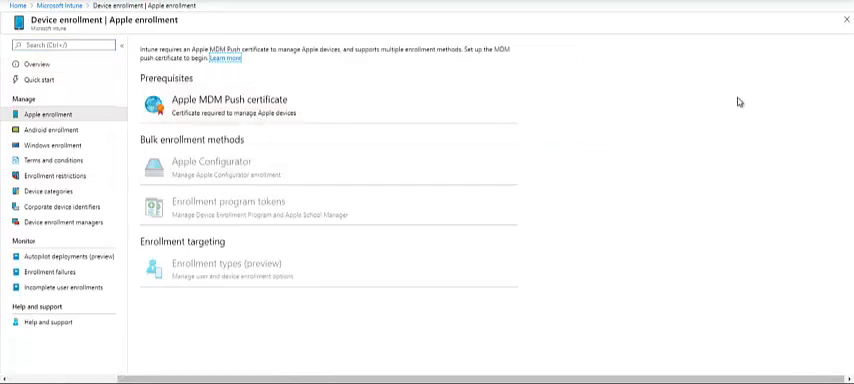
{"action": "left_click", "coordinate": [234, 98]}
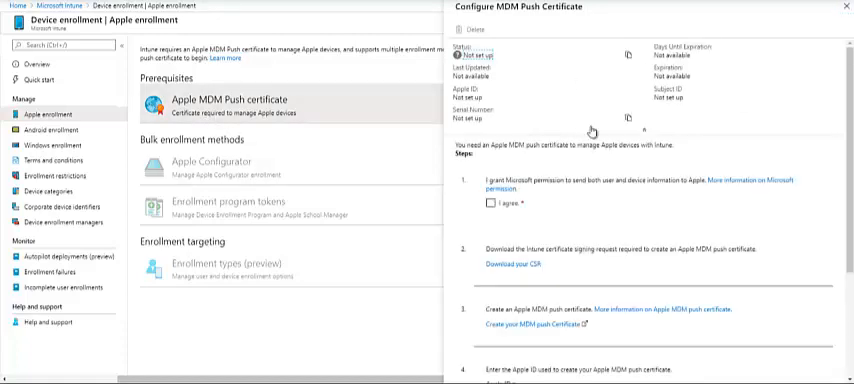
{"action": "mouse_move", "coordinate": [690, 176]}
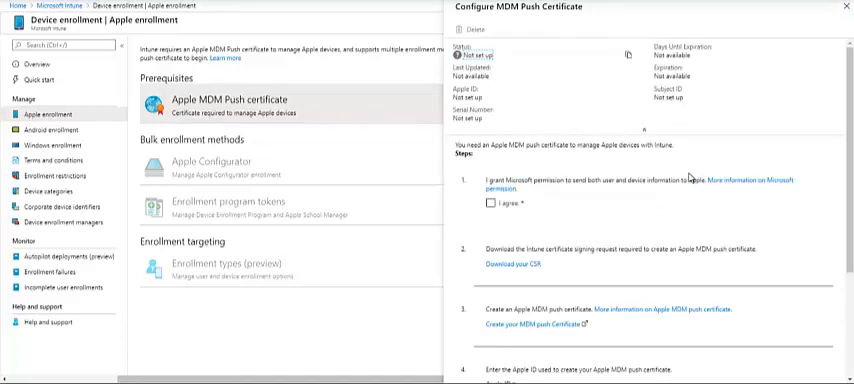
{"action": "scroll", "scroll_direction": "down", "scroll_amount": 3}
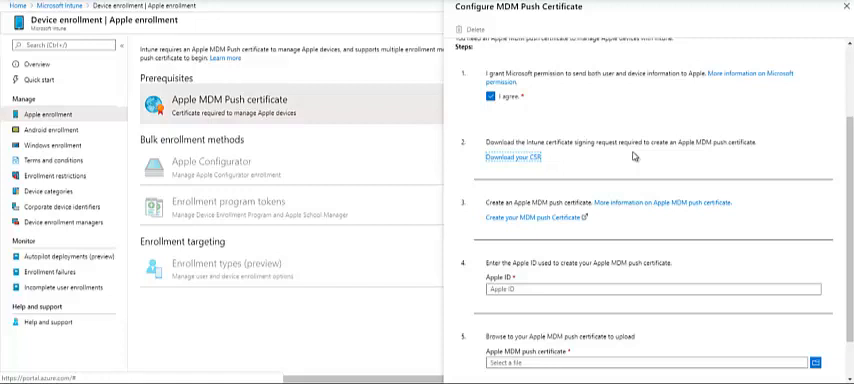
{"action": "left_click", "coordinate": [494, 162]}
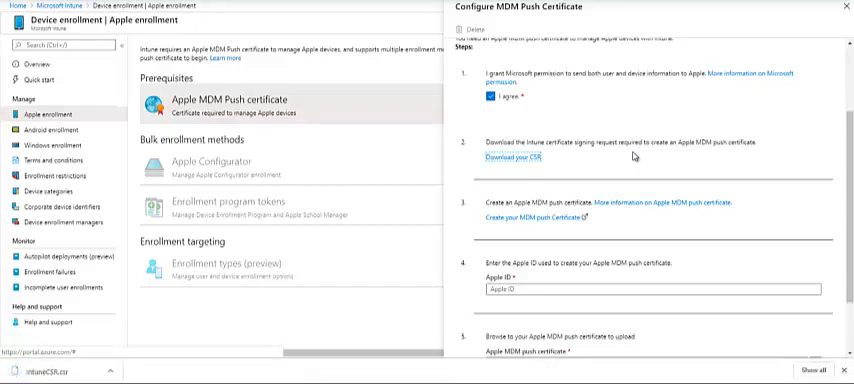
{"action": "mouse_move", "coordinate": [608, 156]}
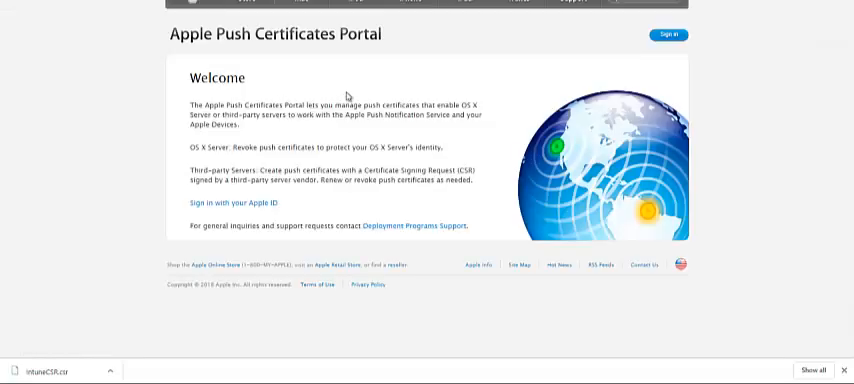
{"action": "mouse_move", "coordinate": [372, 76]}
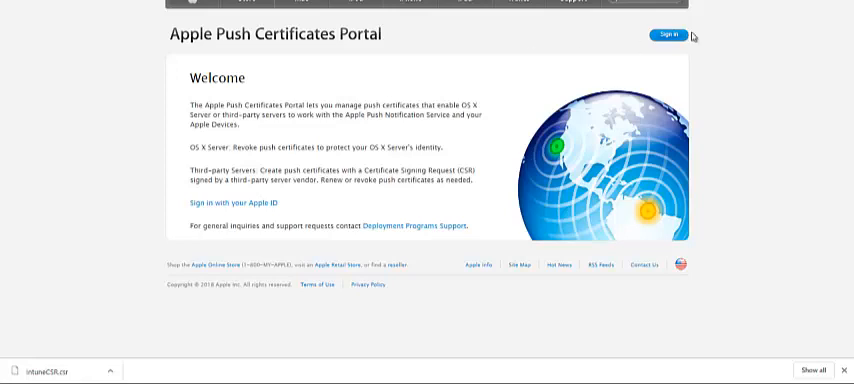
- Sign in to the Apple Push Certificates Portal with the saved Apple ID credentials
{"action": "left_click", "coordinate": [672, 36]}
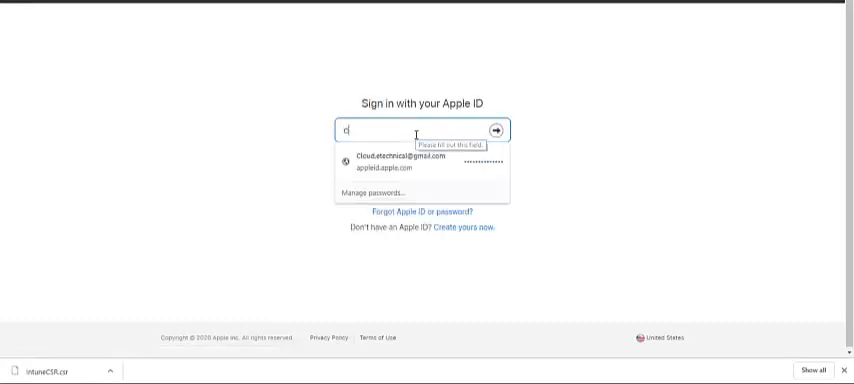
{"action": "left_click", "coordinate": [398, 160]}
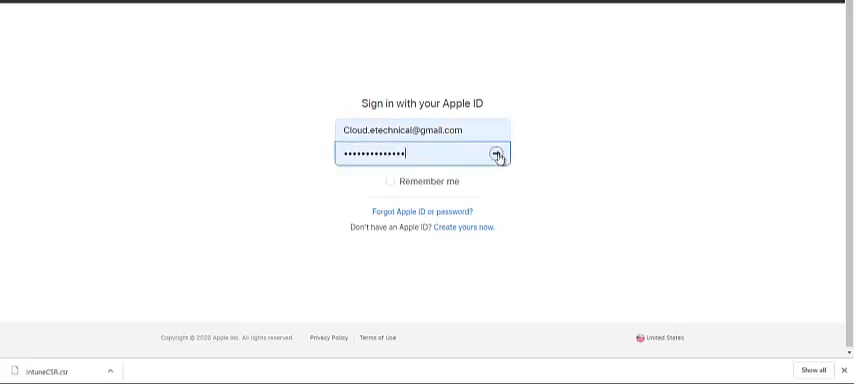
{"action": "left_click", "coordinate": [498, 156]}
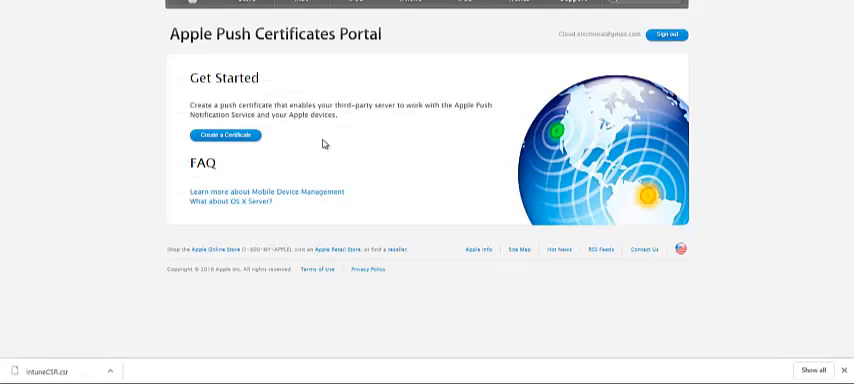
- Create a new push certificate, accept the terms of use, and browse Downloads for the signing request
{"action": "left_click", "coordinate": [224, 136]}
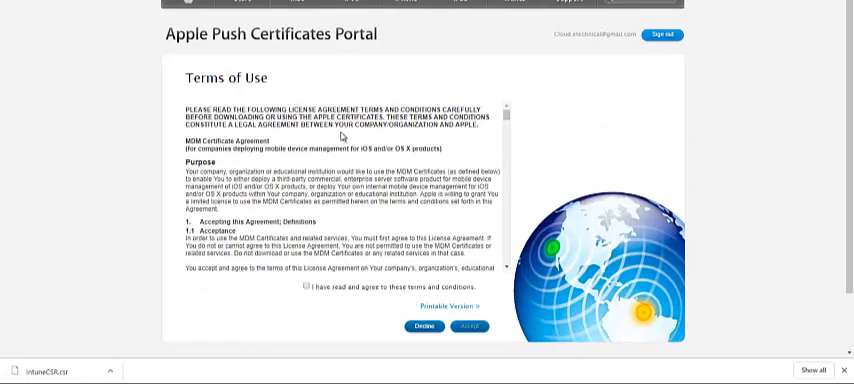
{"action": "left_click", "coordinate": [308, 290]}
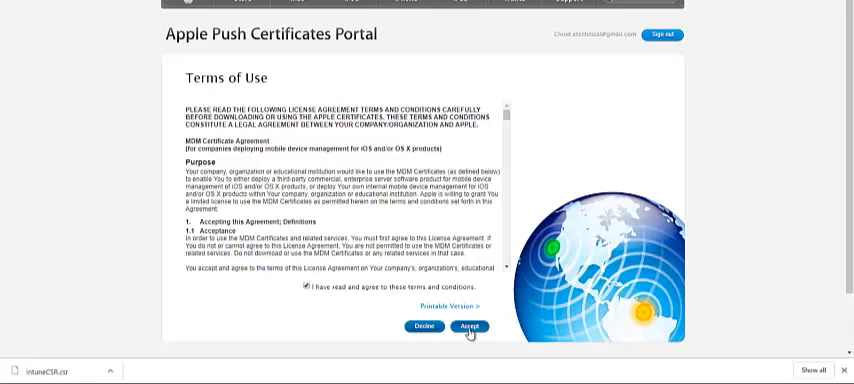
{"action": "left_click", "coordinate": [472, 324]}
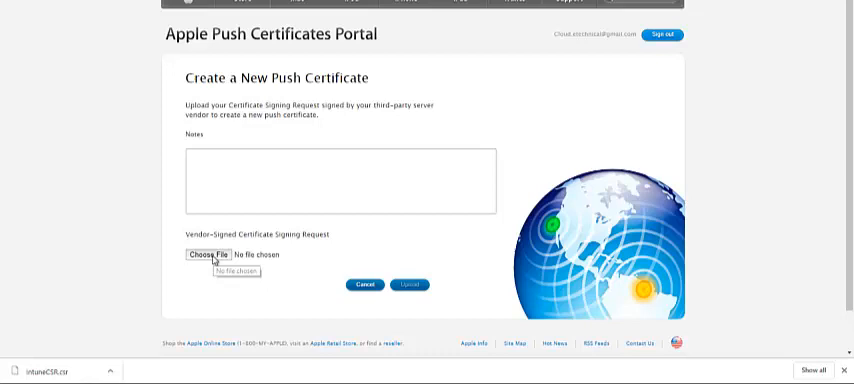
{"action": "left_click", "coordinate": [212, 254]}
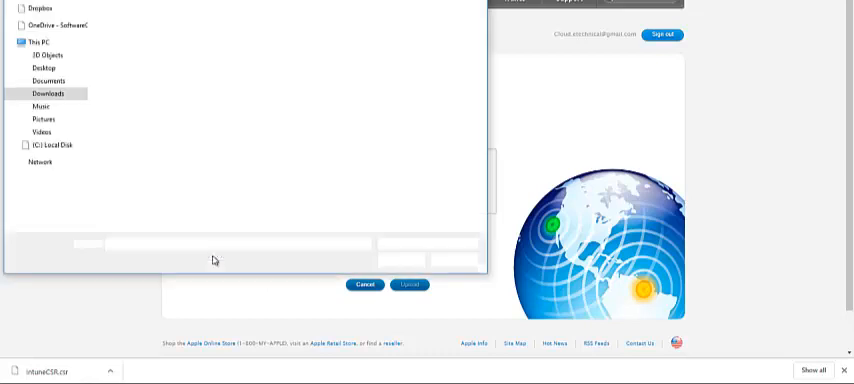
{"action": "left_click", "coordinate": [408, 284]}
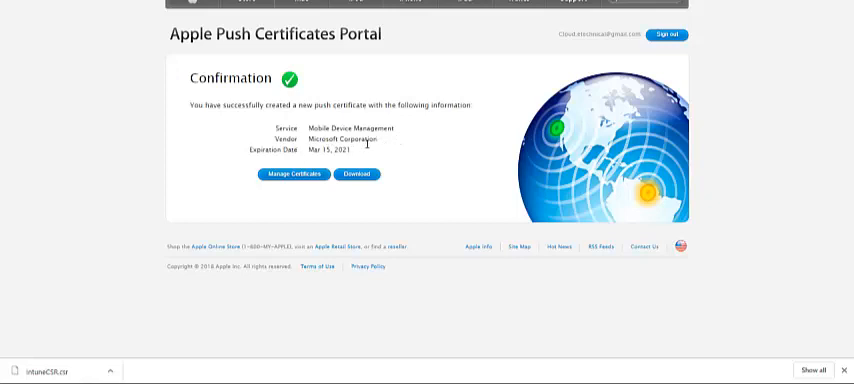
- Upload IntuneCSR.csr, download the resulting .pem push certificate, and return to Intune
{"action": "double_click", "coordinate": [340, 138]}
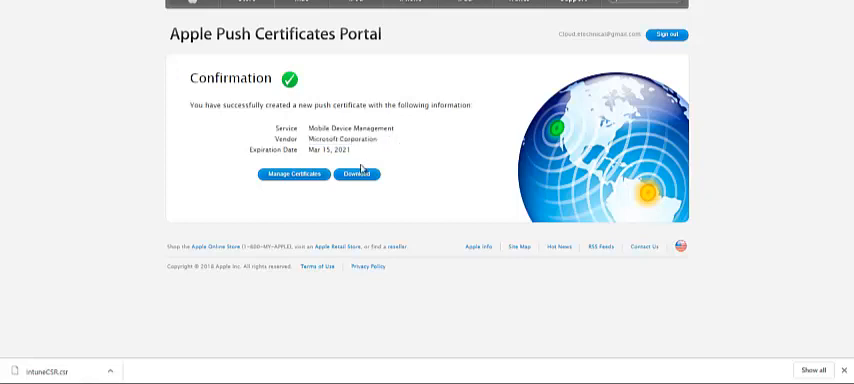
{"action": "left_click", "coordinate": [356, 172]}
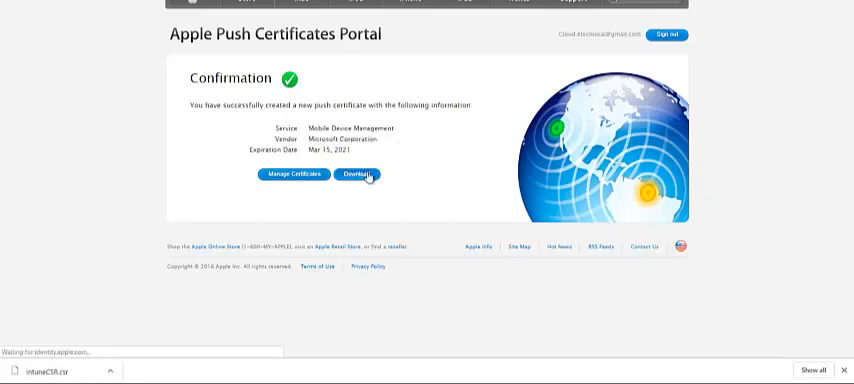
{"action": "left_click", "coordinate": [356, 174]}
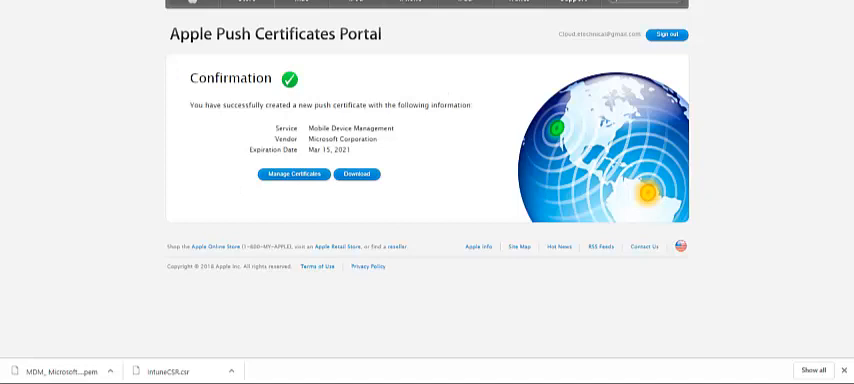
{"action": "left_click", "coordinate": [664, 36]}
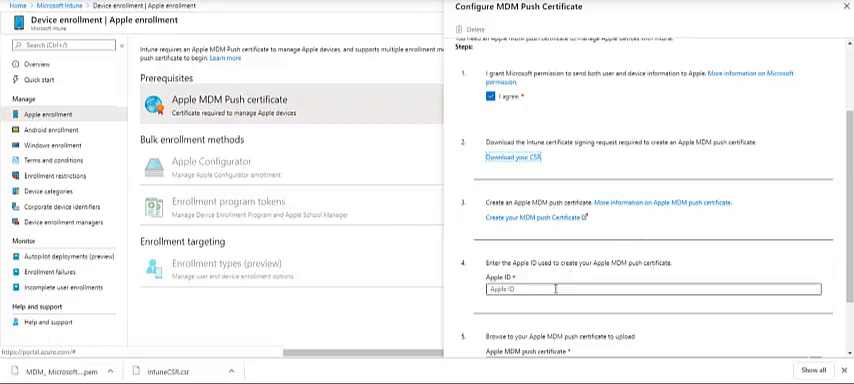
{"action": "scroll", "scroll_direction": "down", "scroll_amount": 3}
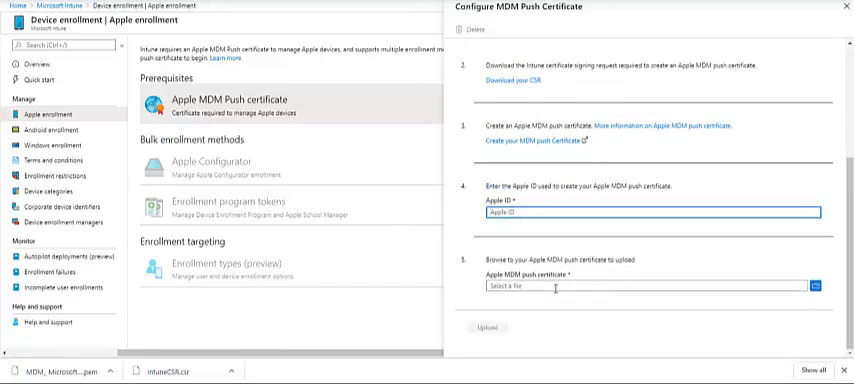
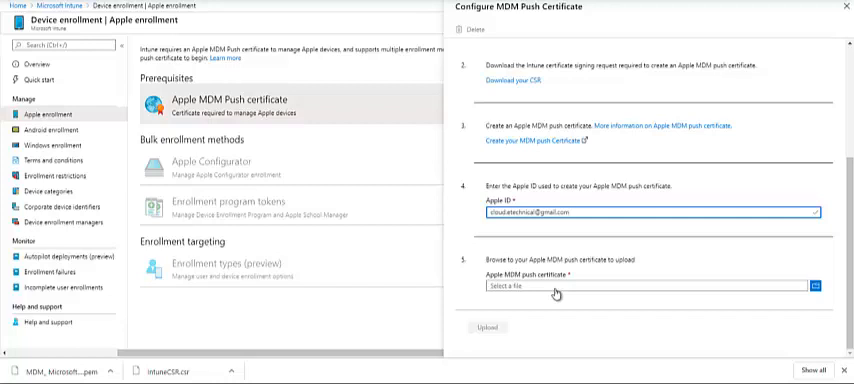
- Select the downloaded .pem push certificate file as the certificate to upload
{"action": "left_click", "coordinate": [818, 284]}
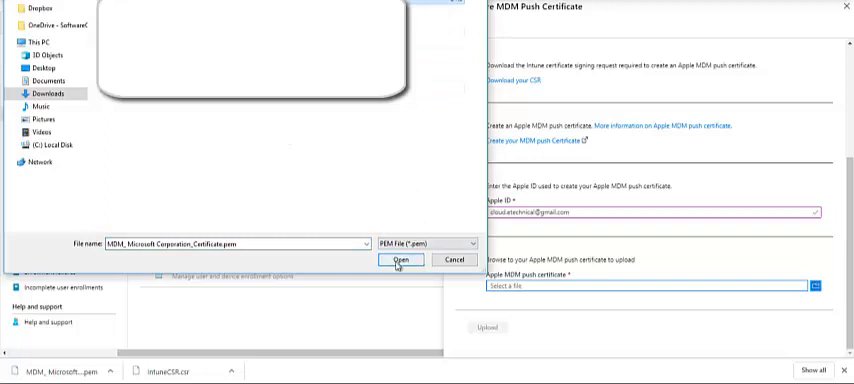
{"action": "triple_click", "coordinate": [234, 244]}
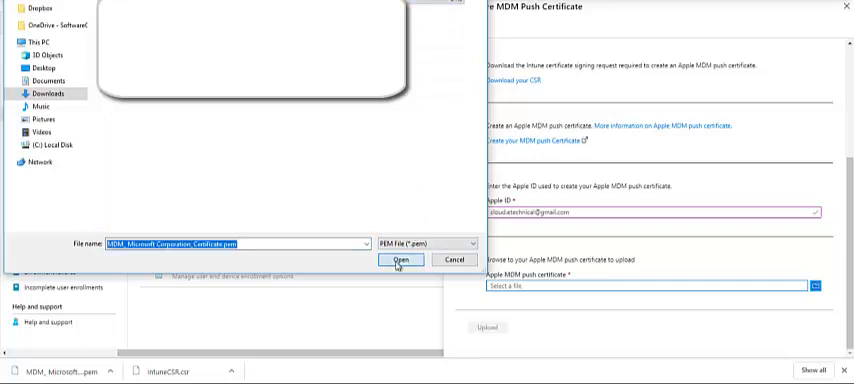
{"action": "left_click", "coordinate": [400, 260]}
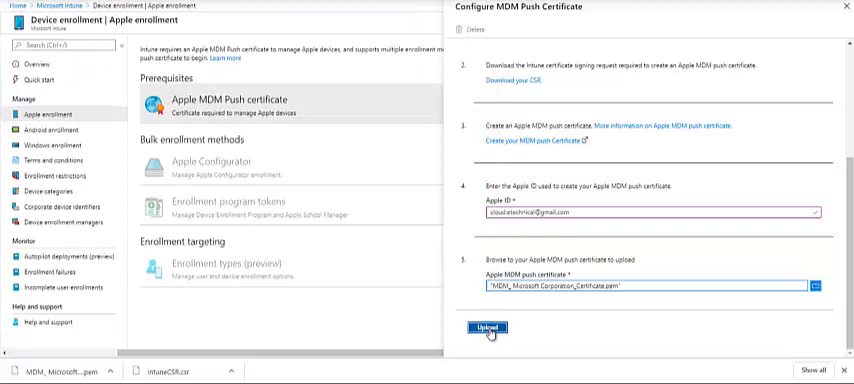
{"action": "left_click", "coordinate": [484, 328]}
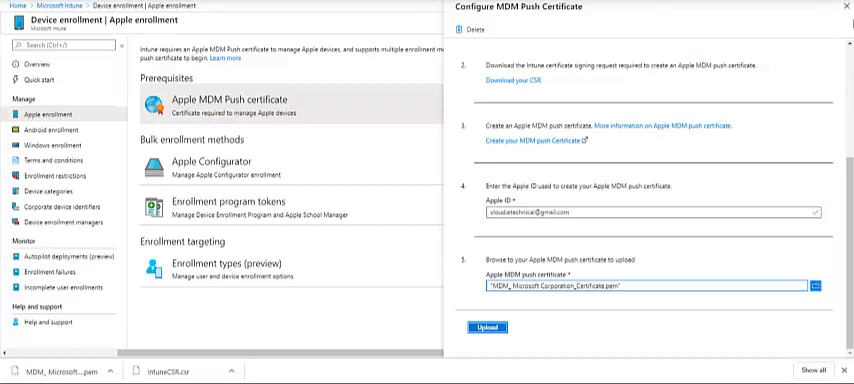
- Upload the push certificate so it shows Active with 365 days until expiration
{"action": "left_click", "coordinate": [846, 8]}
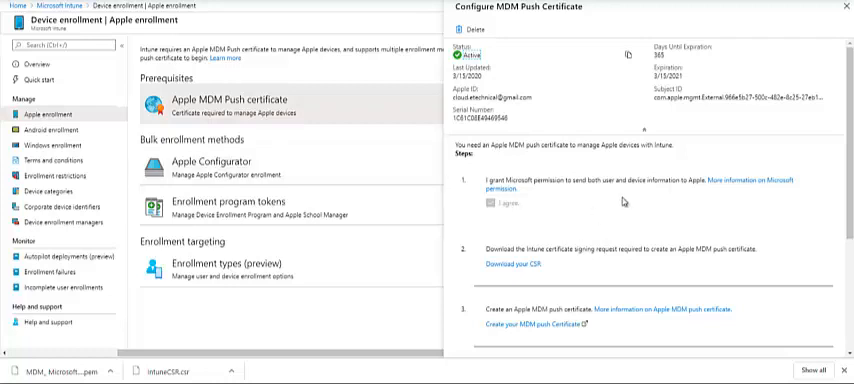
{"action": "scroll", "scroll_direction": "down", "scroll_amount": 3}
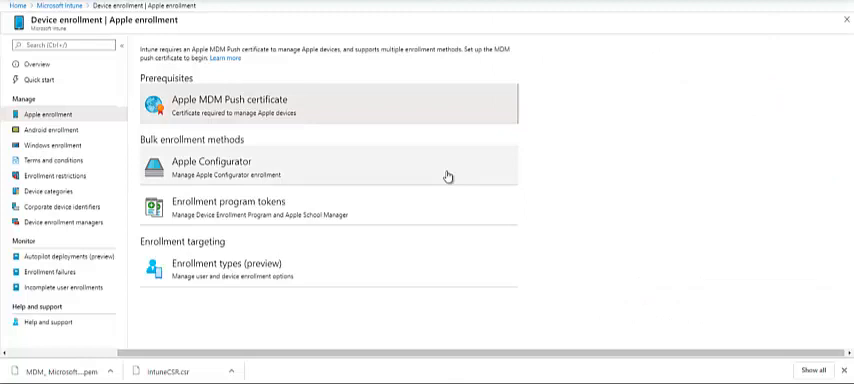
{"action": "mouse_move", "coordinate": [804, 156]}
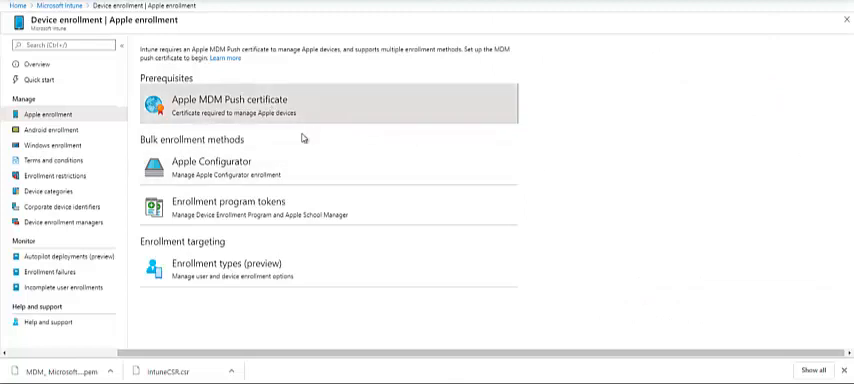
{"action": "mouse_move", "coordinate": [596, 204]}
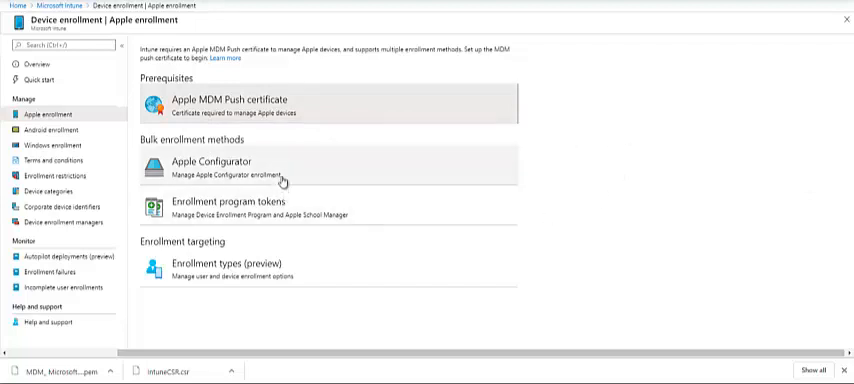
{"action": "mouse_move", "coordinate": [320, 210]}
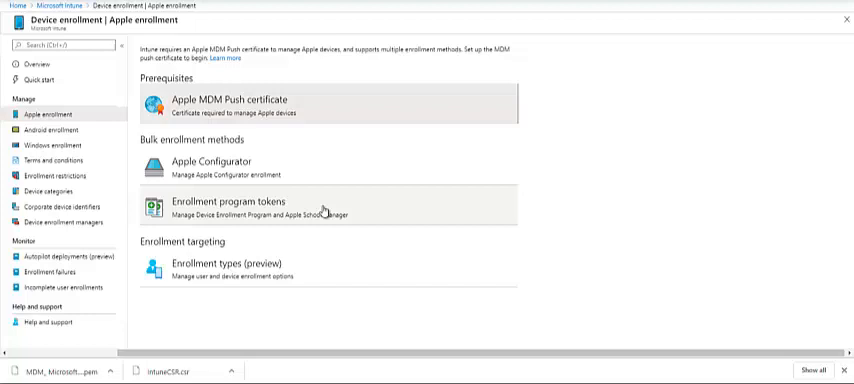
{"action": "mouse_move", "coordinate": [318, 224]}
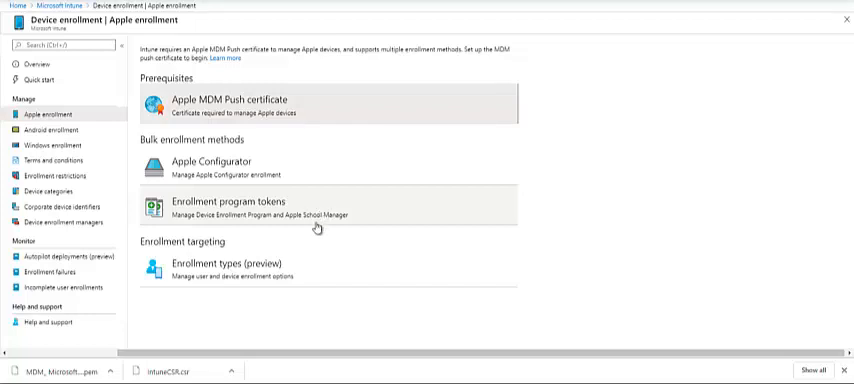
{"action": "mouse_move", "coordinate": [340, 296]}
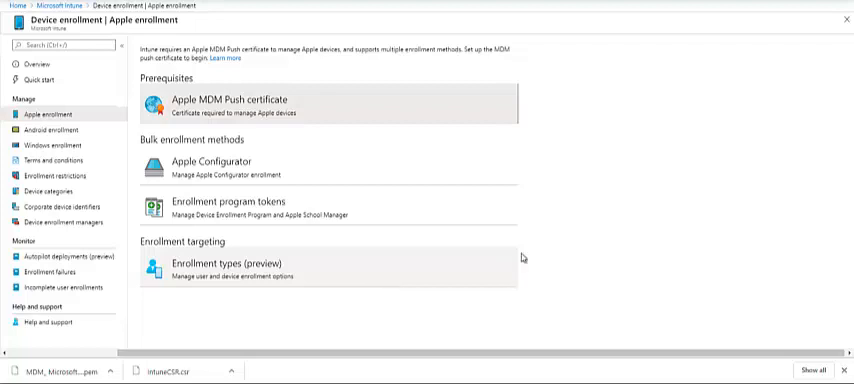
{"action": "mouse_move", "coordinate": [278, 172]}
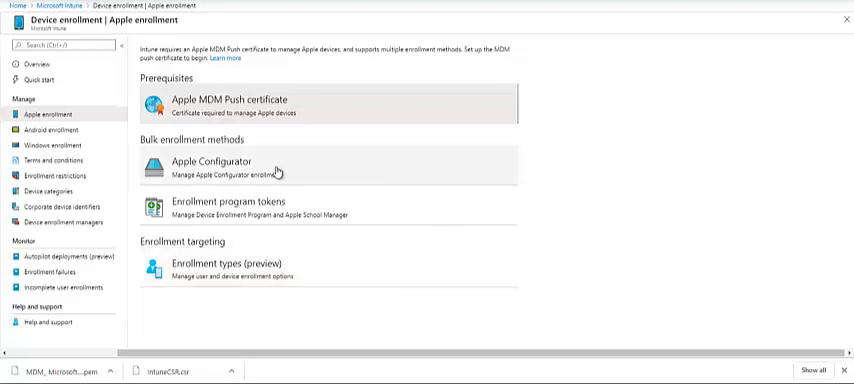
- Show the Apple Configurator enrollment overview listing zero devices
{"action": "left_click", "coordinate": [216, 162]}
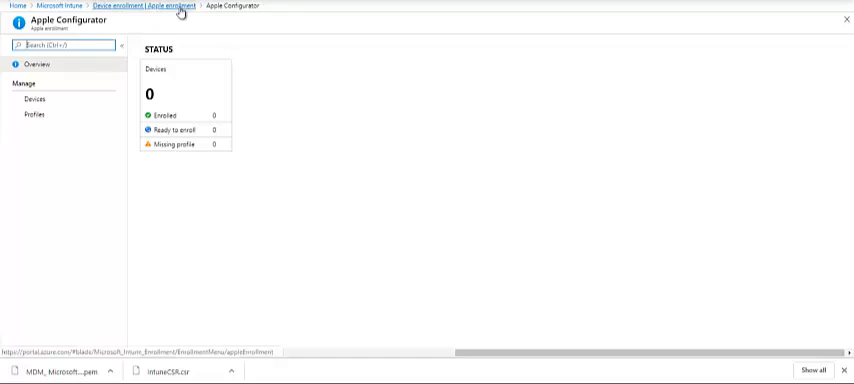
- Return to the Apple enrollment options via the breadcrumb
{"action": "left_click", "coordinate": [156, 6]}
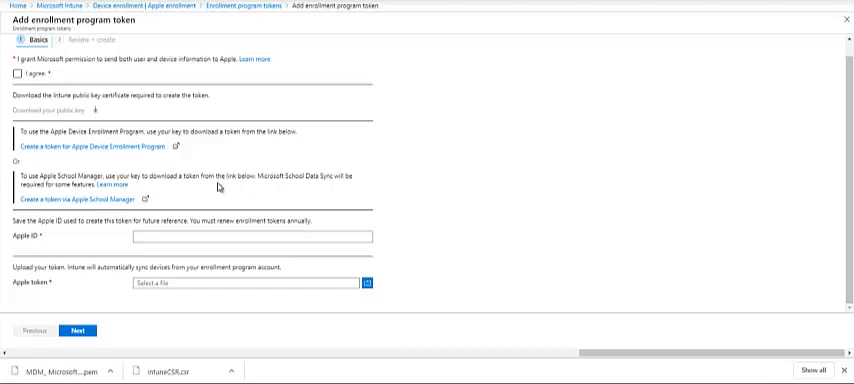
{"action": "mouse_move", "coordinate": [402, 180]}
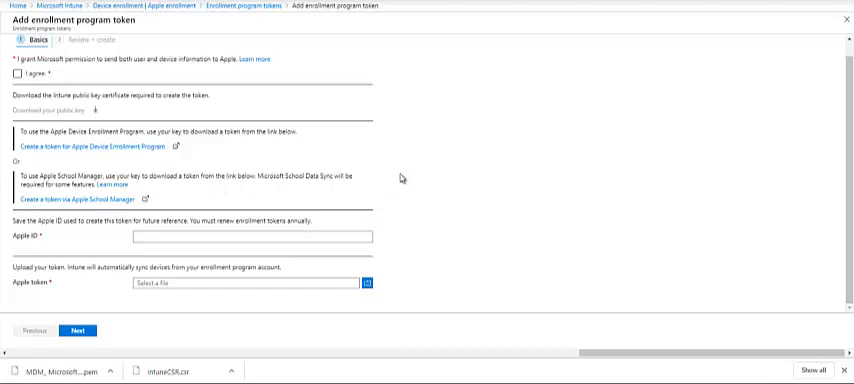